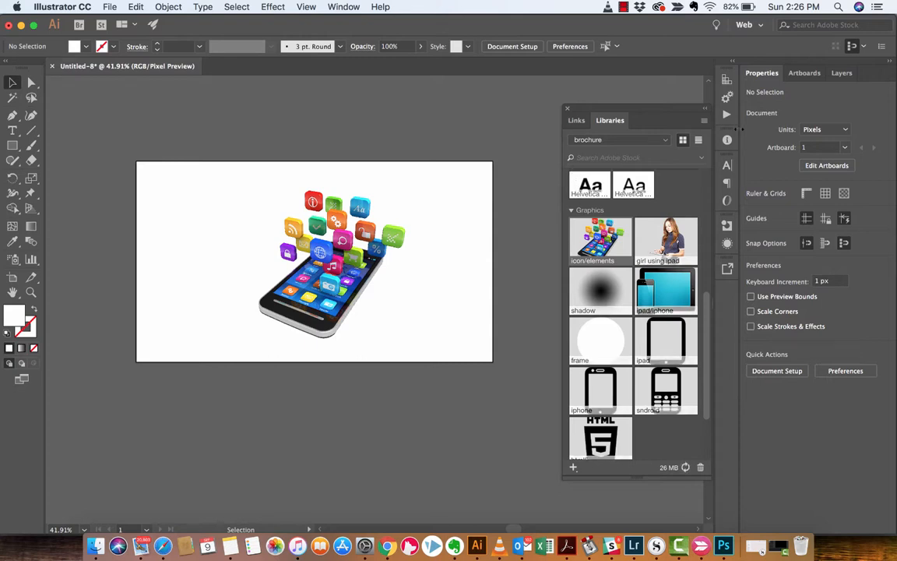
# Step: Collapse the Libraries panel so only the phone artwork document stays visible
pyautogui.click(567, 108)
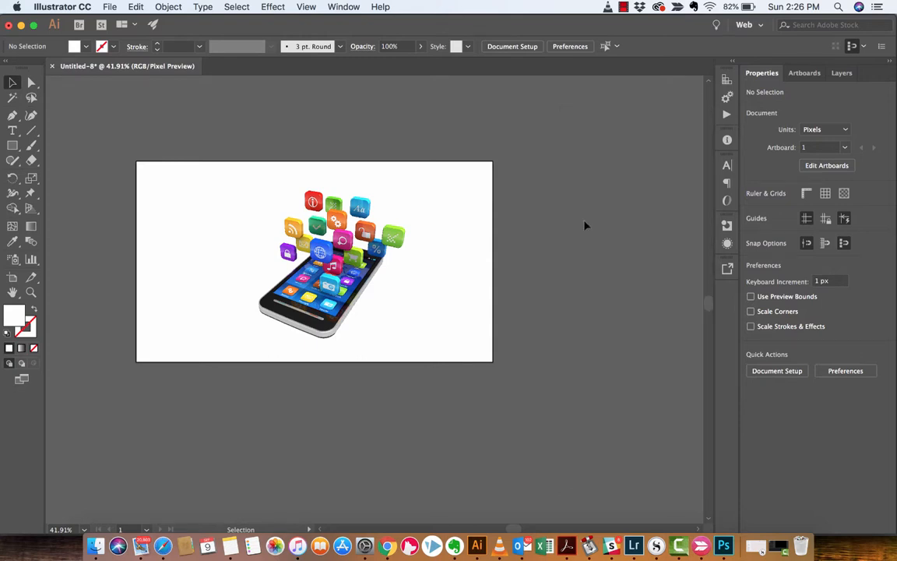
pyautogui.moveTo(247, 93)
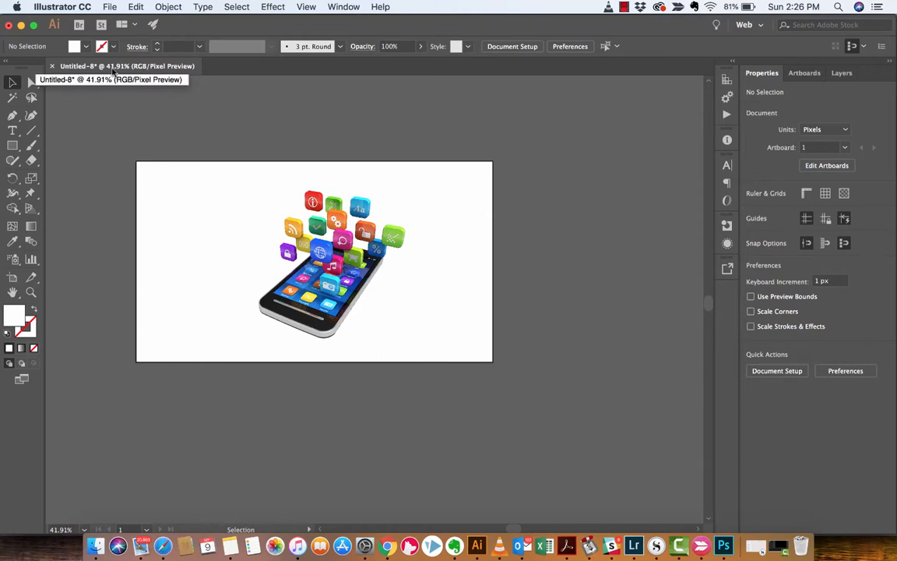
pyautogui.click(330, 263)
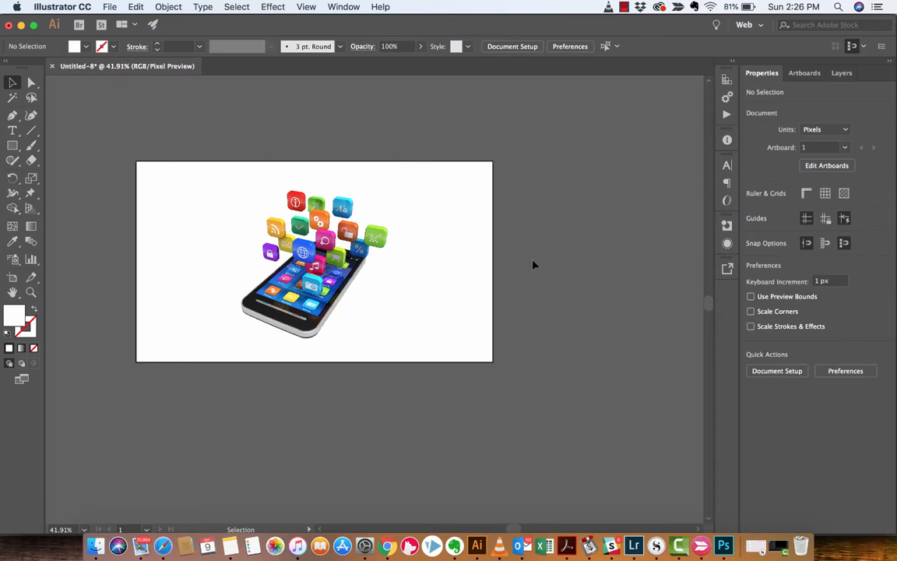
# Step: Create a new blank document from the 1366×768 px preset
pyautogui.click(109, 6)
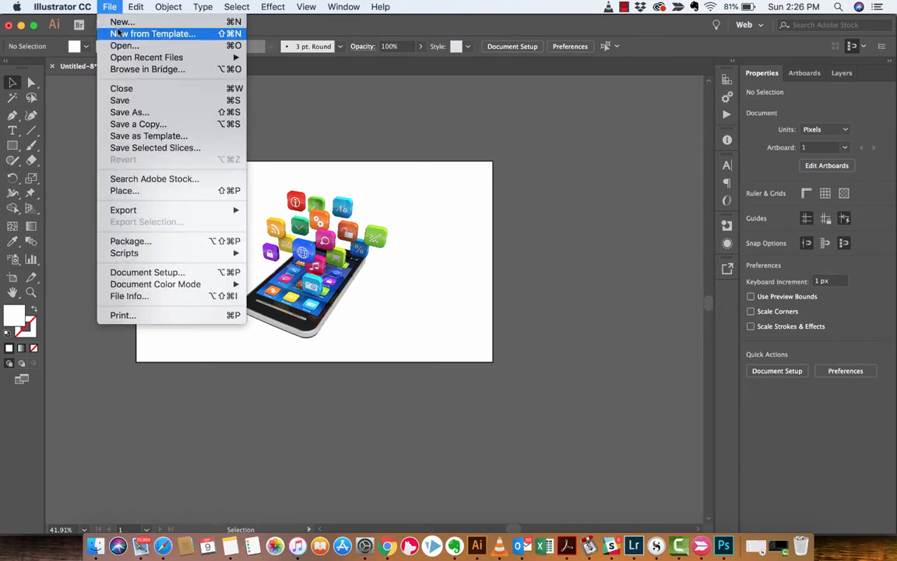
pyautogui.moveTo(121, 21)
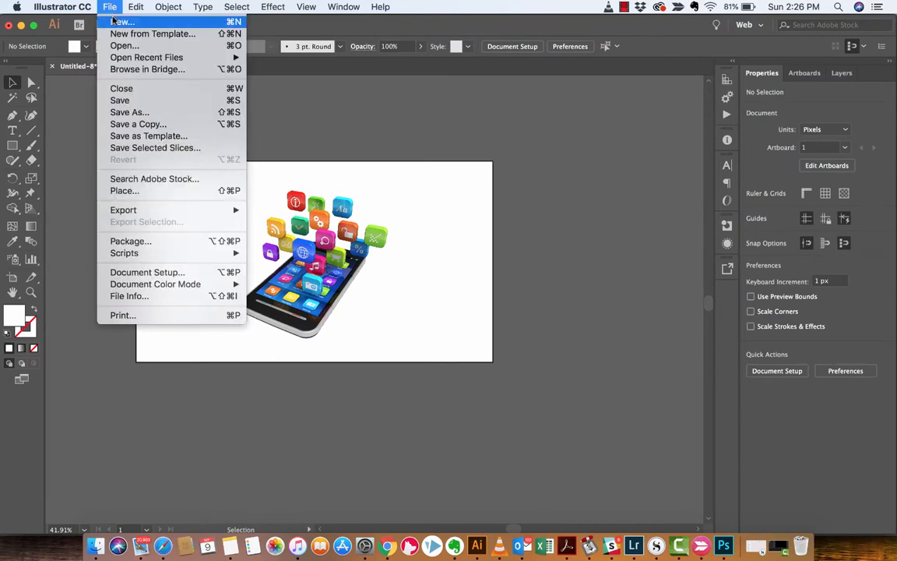
pyautogui.click(121, 22)
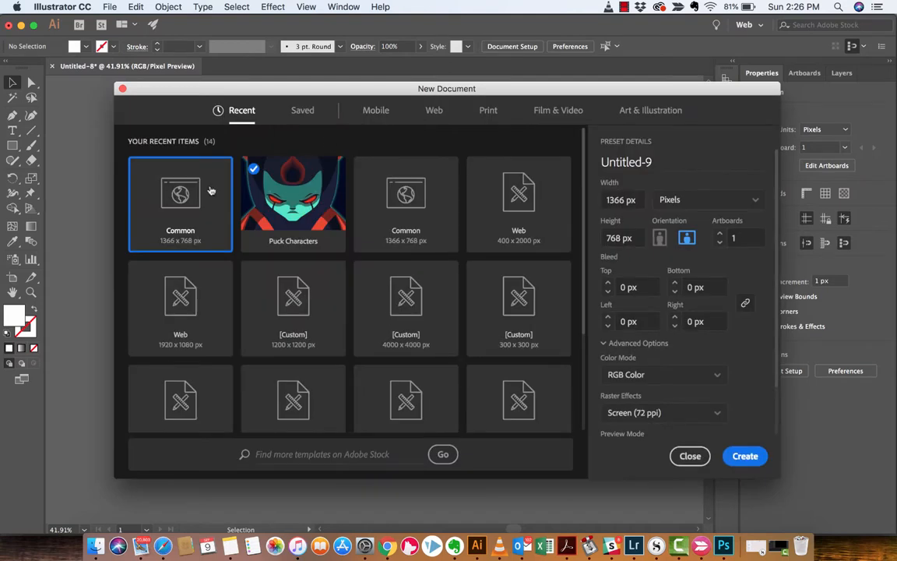
pyautogui.click(744, 455)
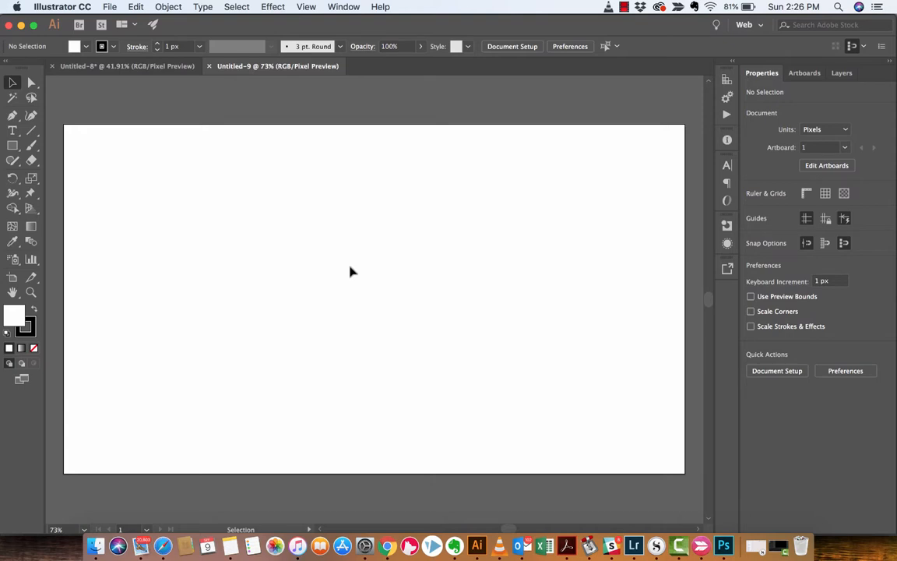
pyautogui.moveTo(579, 175)
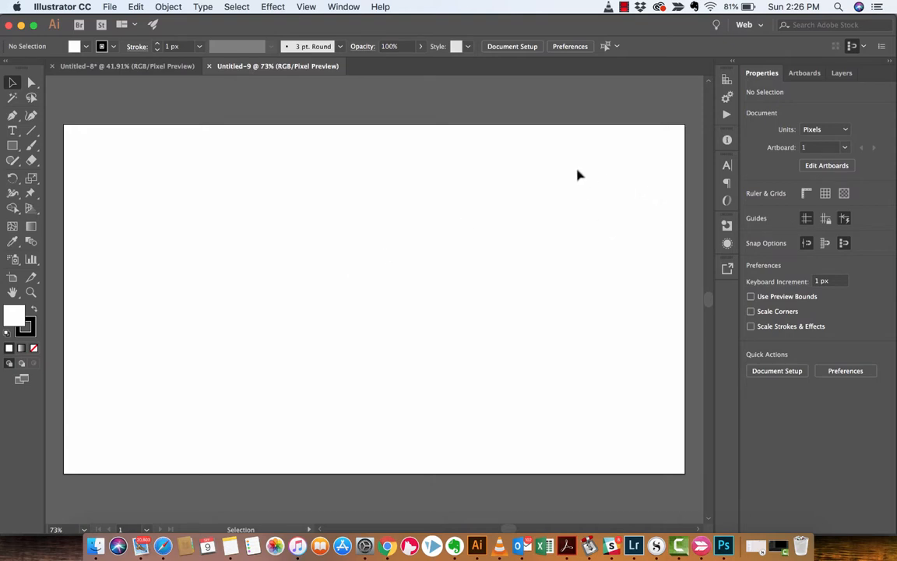
pyautogui.moveTo(570, 172)
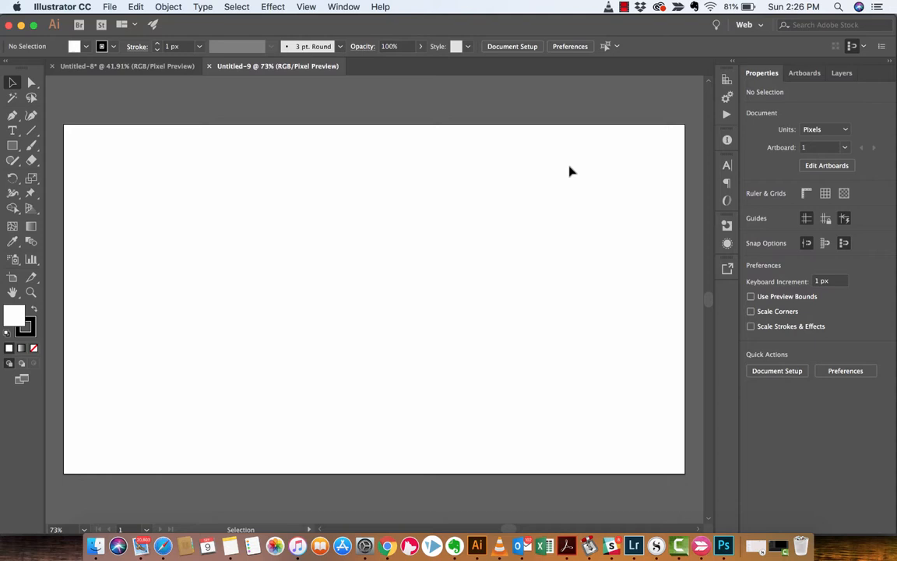
pyautogui.moveTo(339, 6)
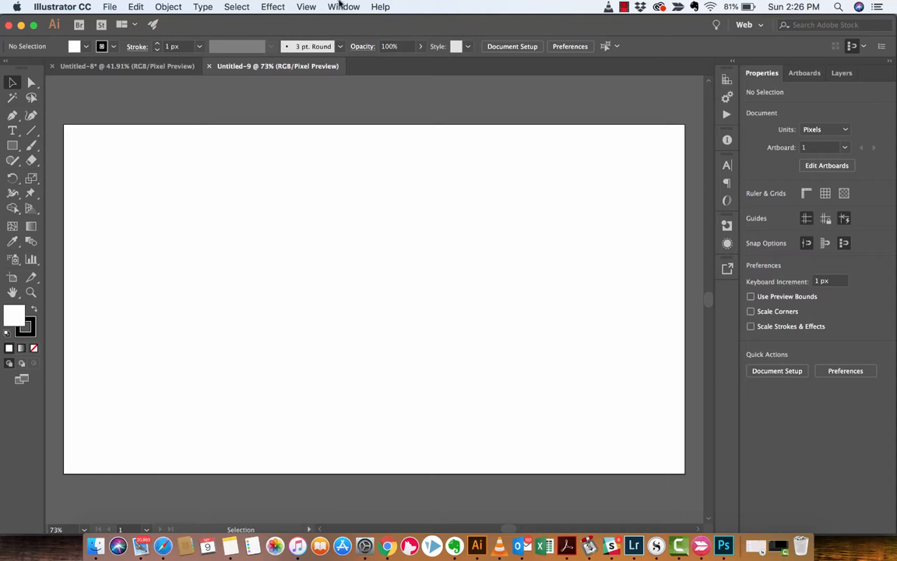
# Step: Show the Libraries panel and scroll to the brochure library's phone-with-app-icons graphic
pyautogui.click(342, 6)
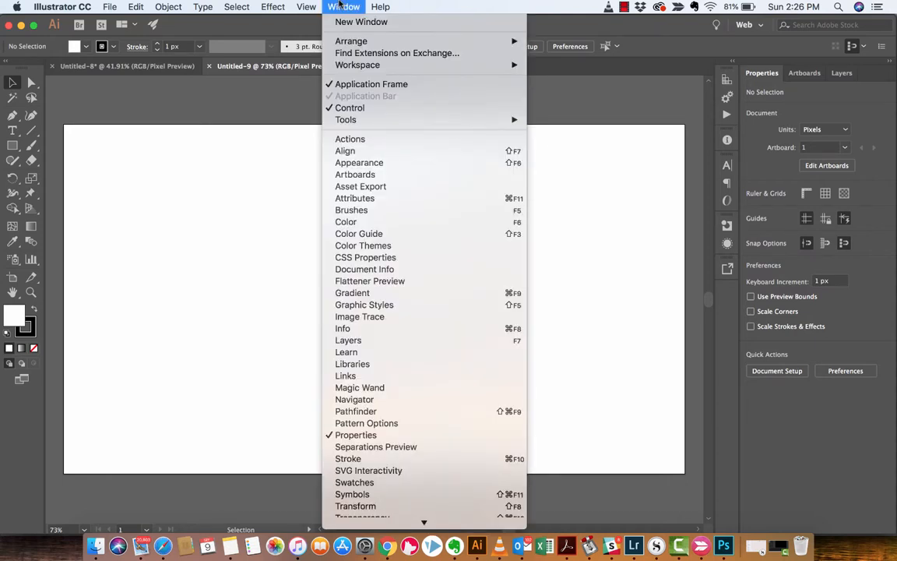
pyautogui.moveTo(362, 22)
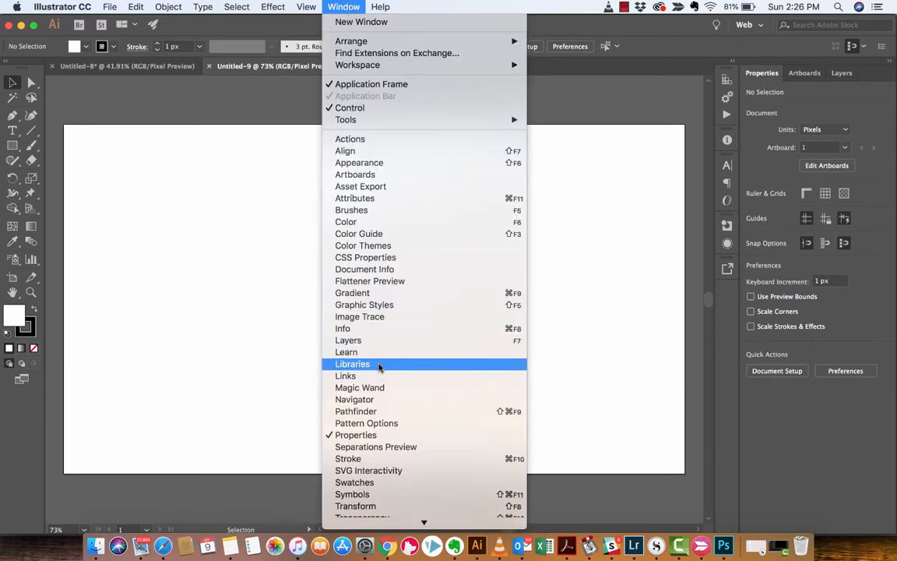
pyautogui.click(352, 365)
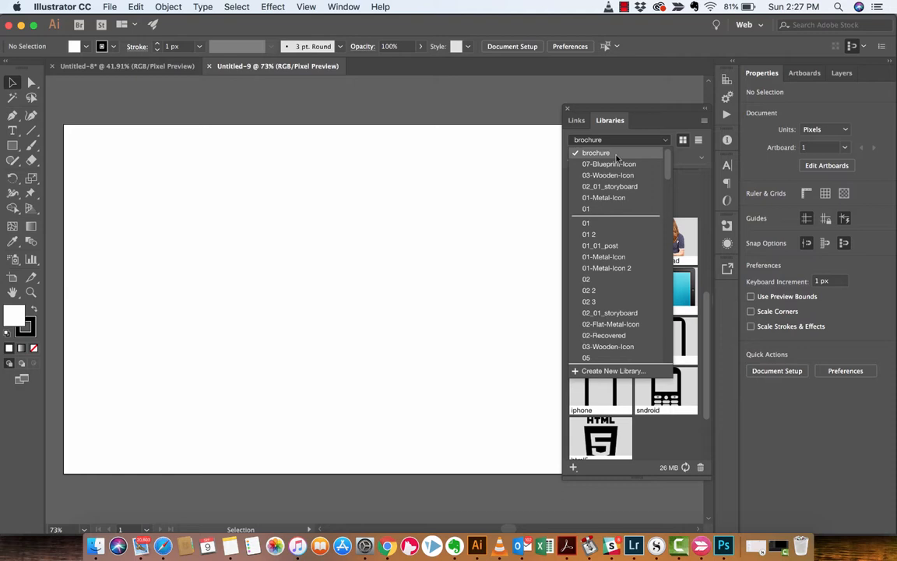
pyautogui.scroll(-3)
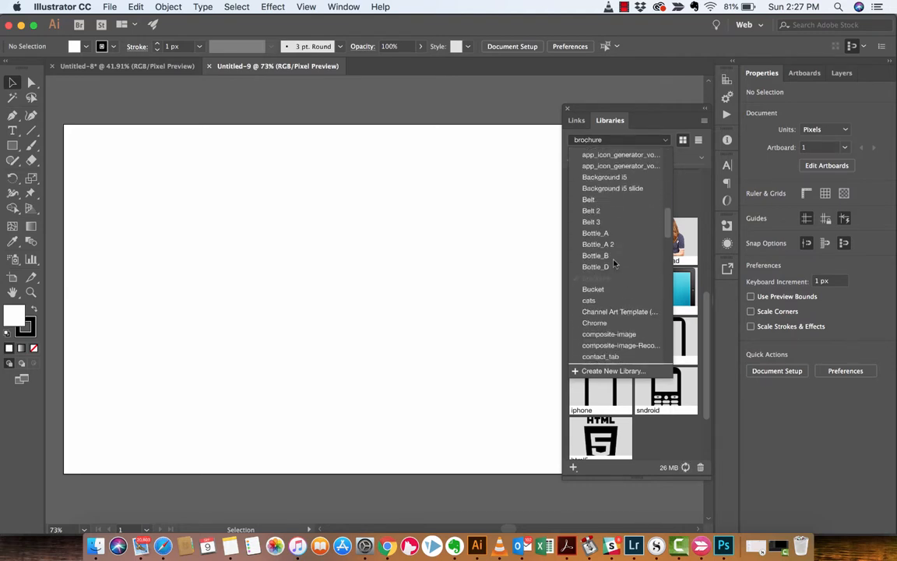
pyautogui.scroll(-3)
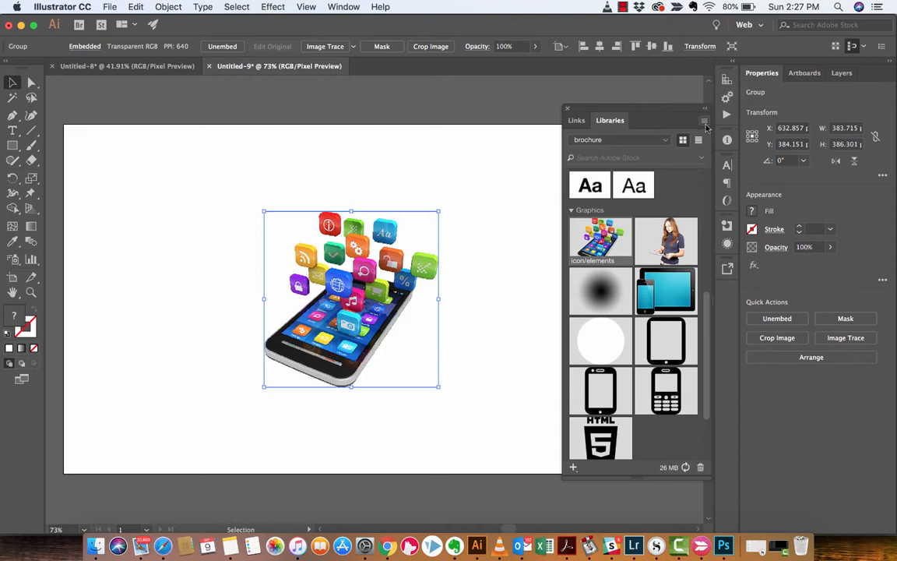
# Step: Choose Share Link from the brochure library's flyout menu
pyautogui.click(703, 122)
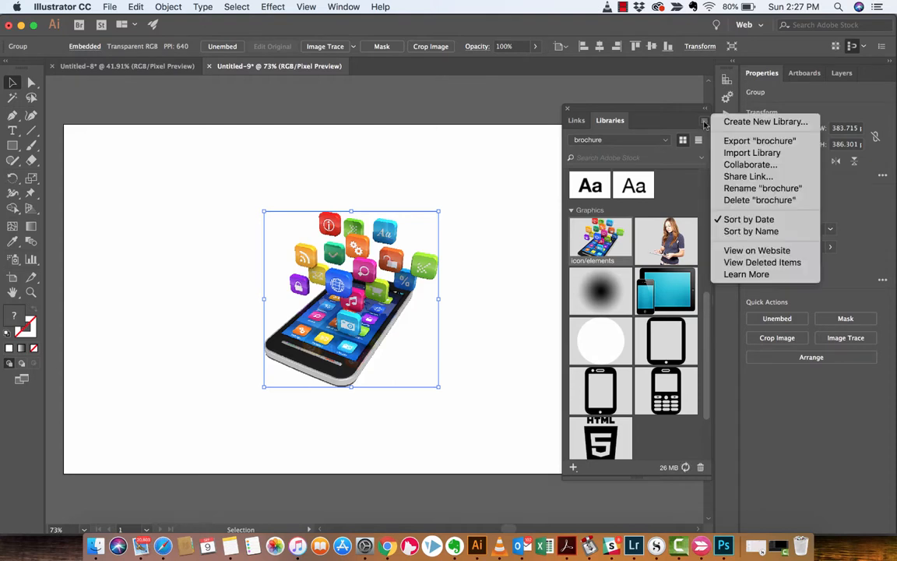
pyautogui.moveTo(753, 153)
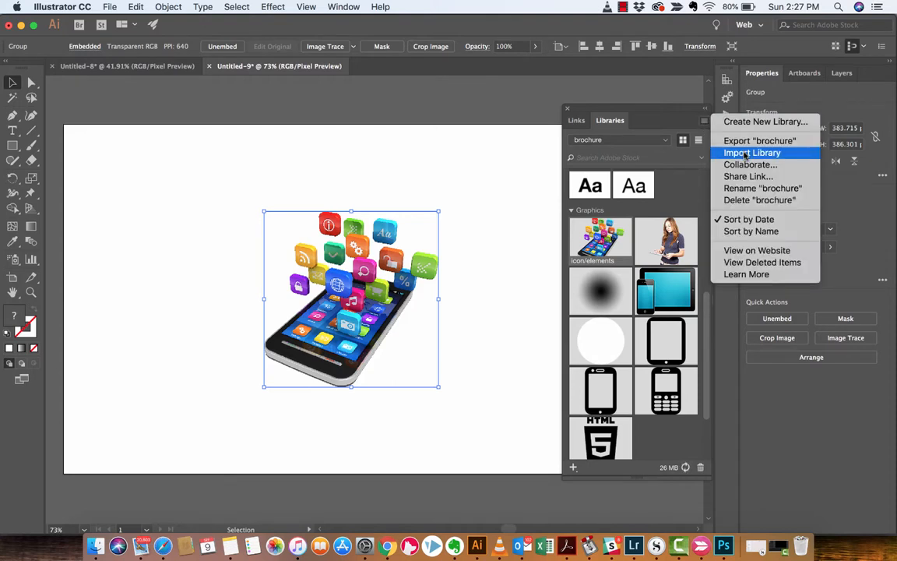
pyautogui.moveTo(751, 165)
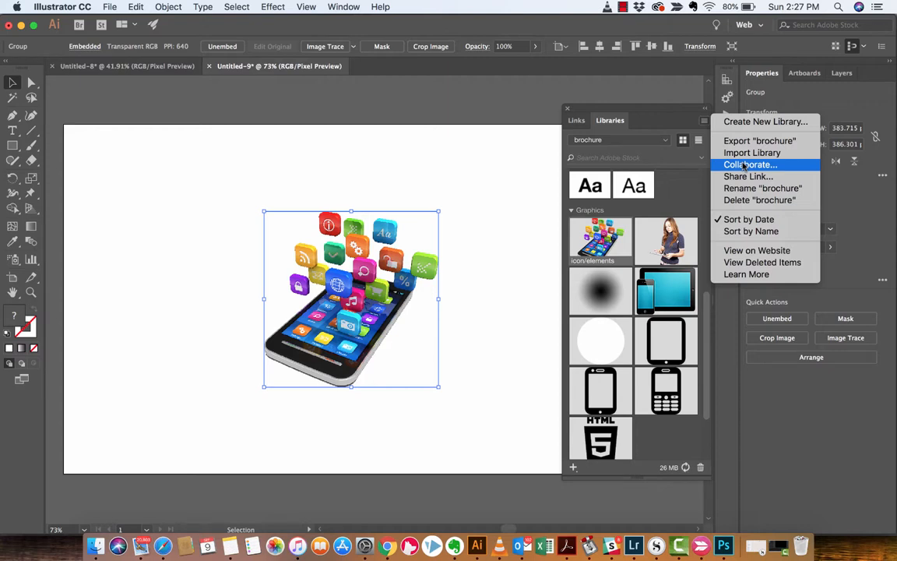
pyautogui.moveTo(747, 175)
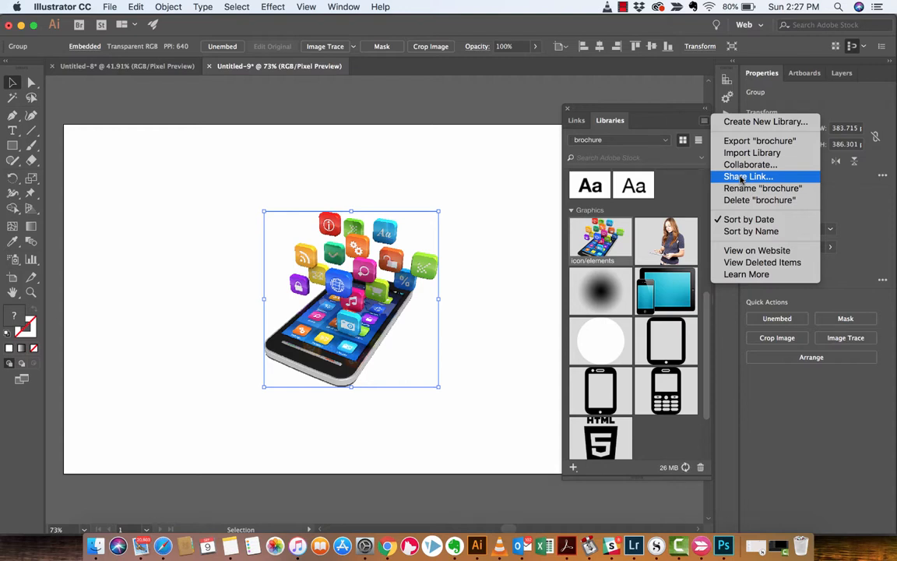
pyautogui.click(747, 176)
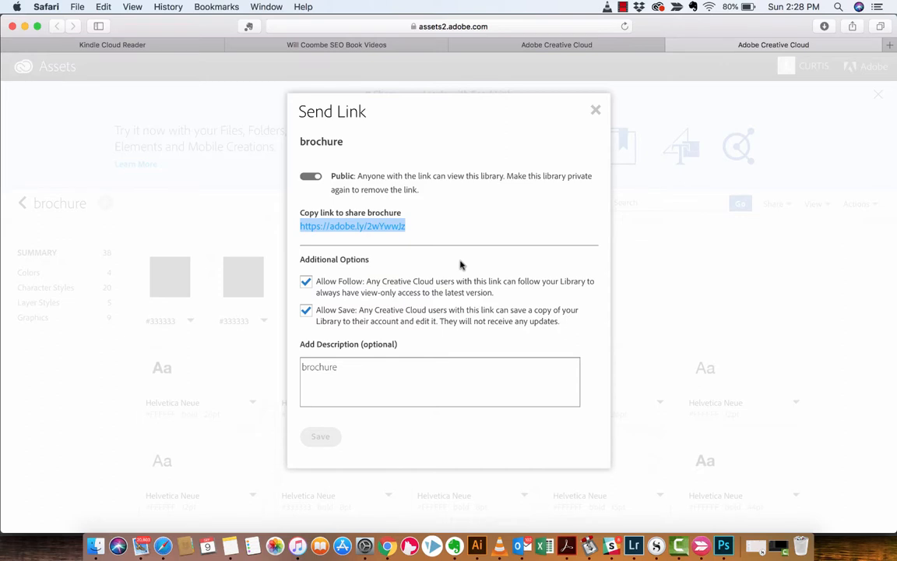
pyautogui.moveTo(352, 226)
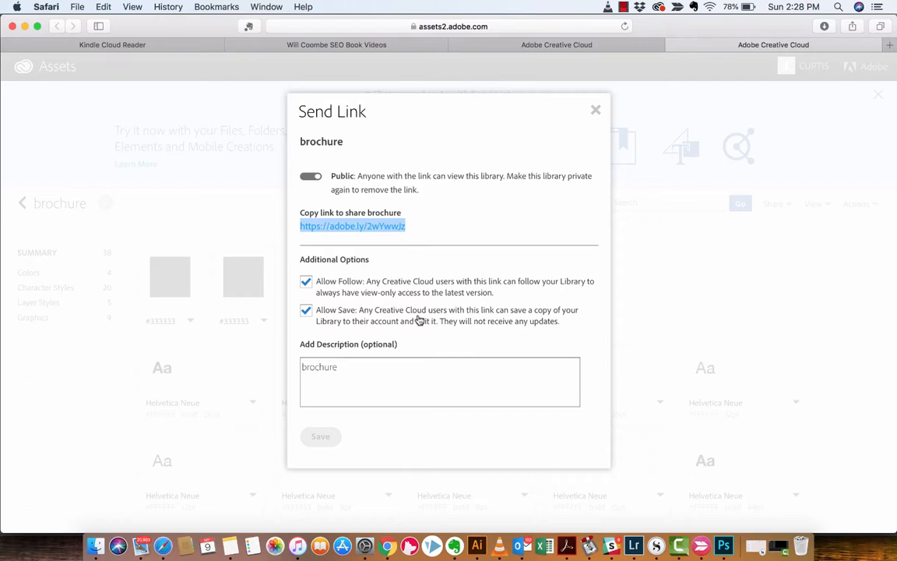
pyautogui.moveTo(502, 215)
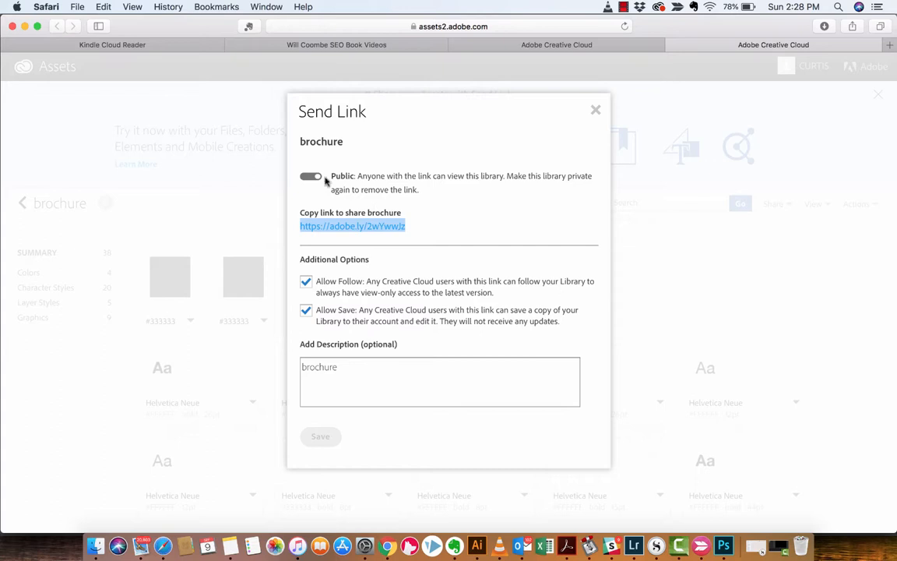
# Step: Keep the brochure link public, add the description 'Here is the link' and save the link settings
pyautogui.click(310, 176)
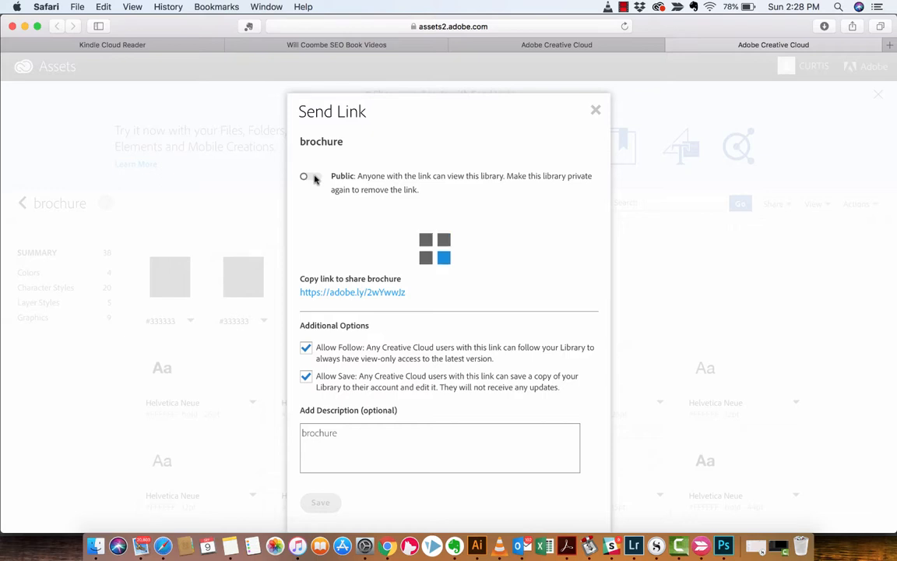
pyautogui.click(305, 176)
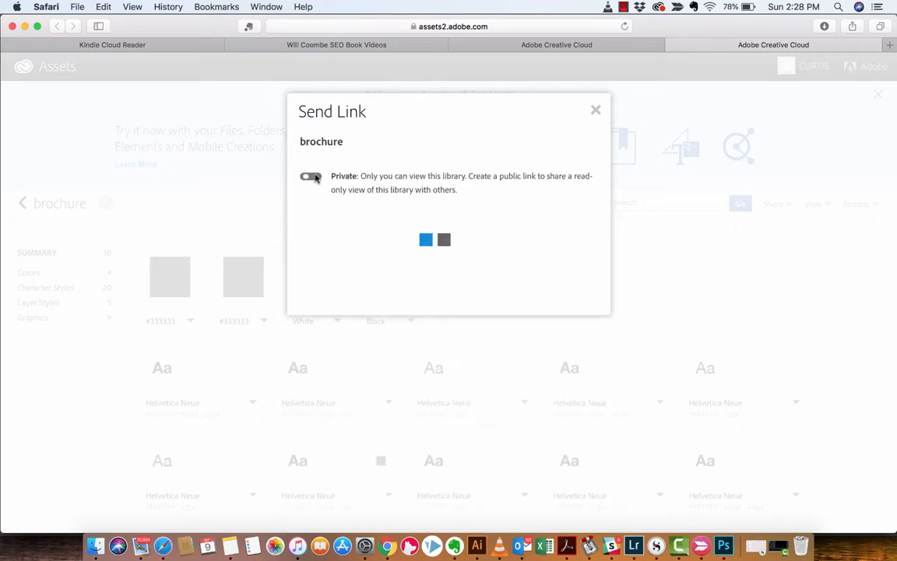
pyautogui.click(311, 176)
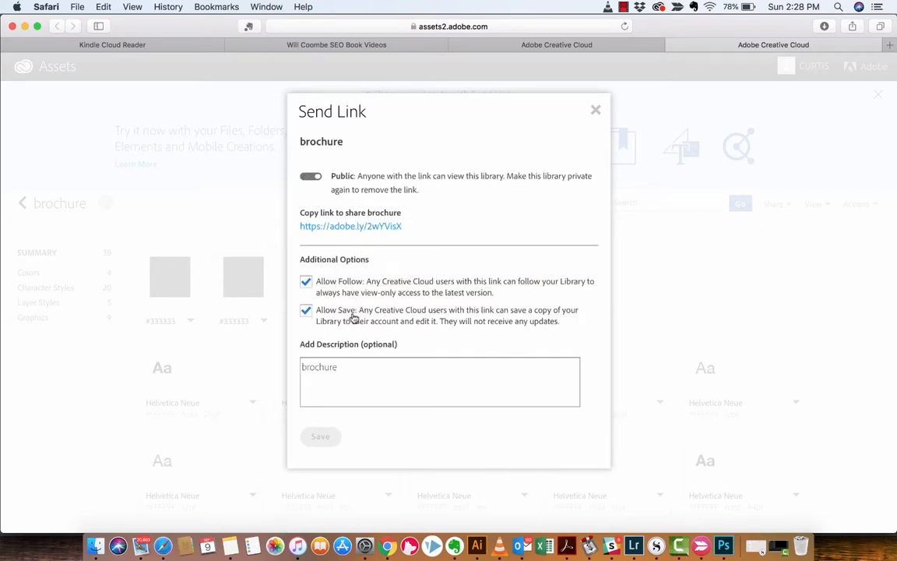
pyautogui.click(305, 310)
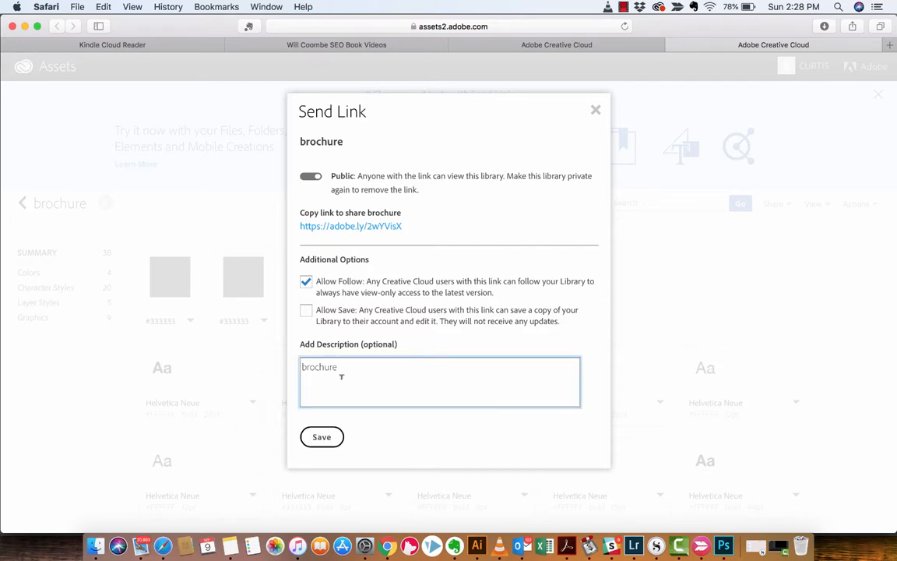
pyautogui.write('Her hi')
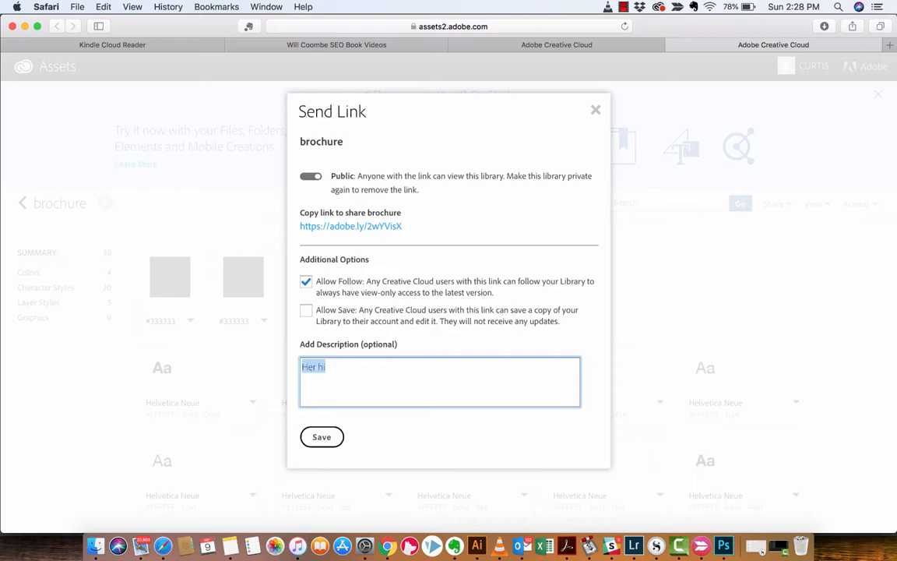
pyautogui.write('Here is the link')
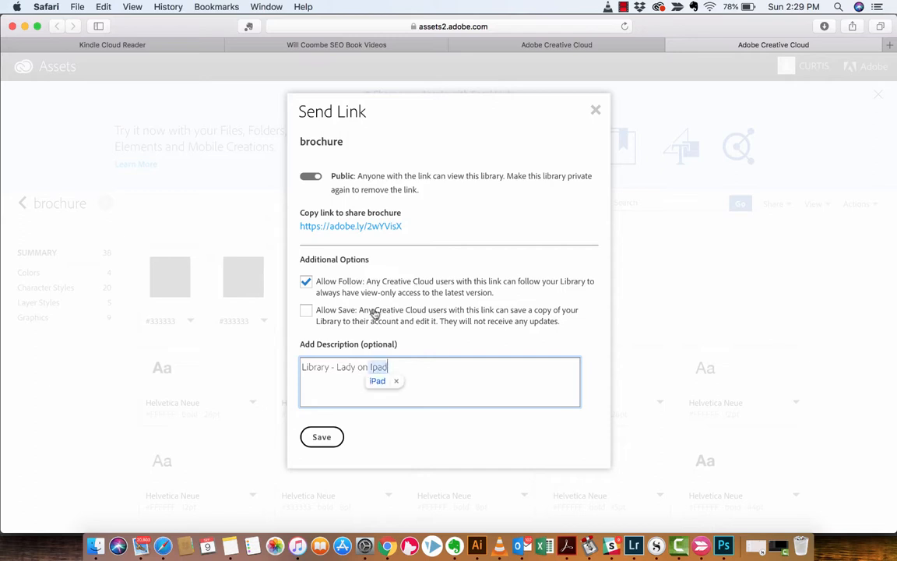
pyautogui.click(320, 436)
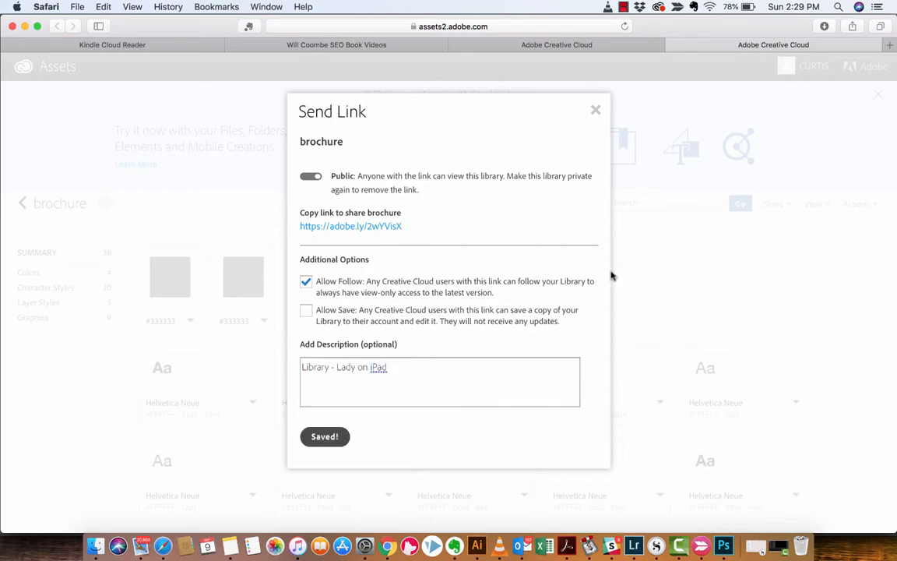
pyautogui.moveTo(533, 199)
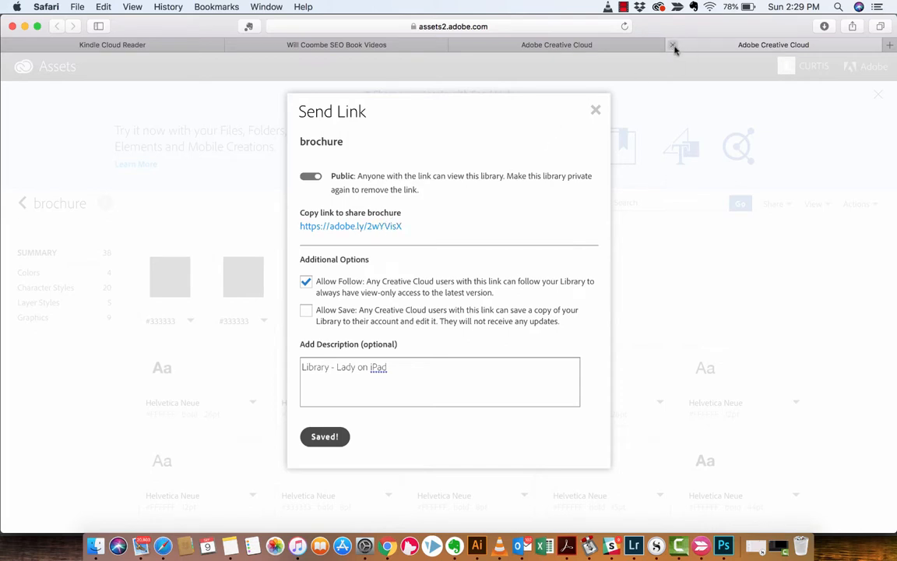
pyautogui.click(305, 310)
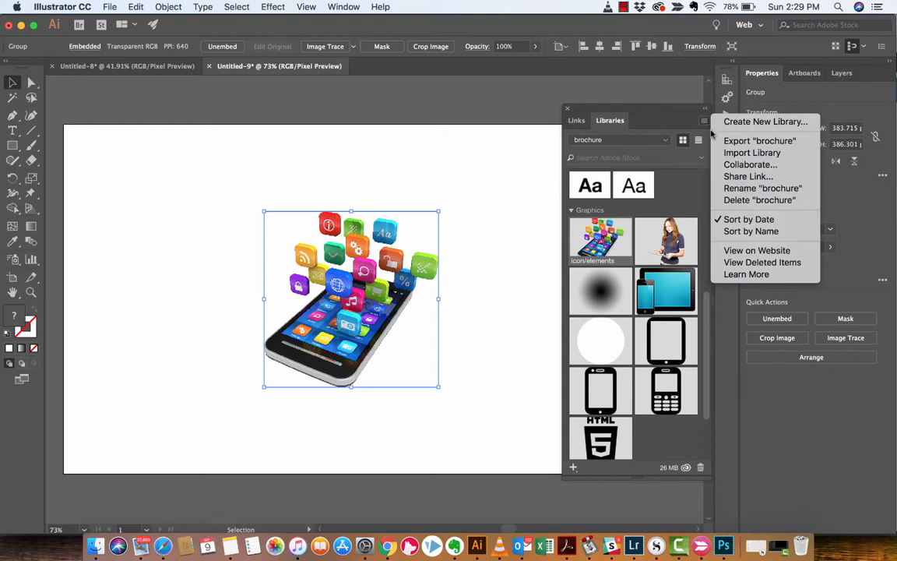
# Step: Choose Collaborate on the brochure library to open the Invite Collaborators form
pyautogui.click(543, 227)
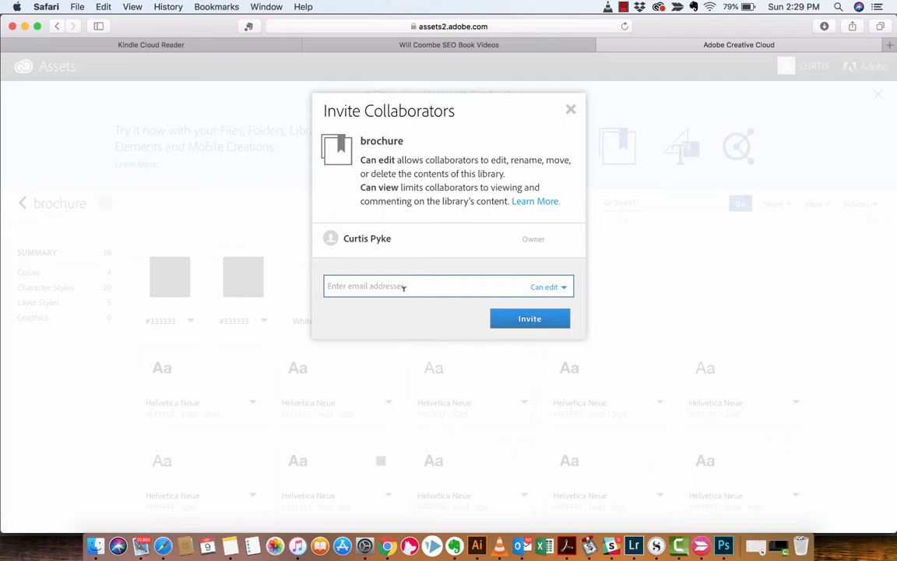
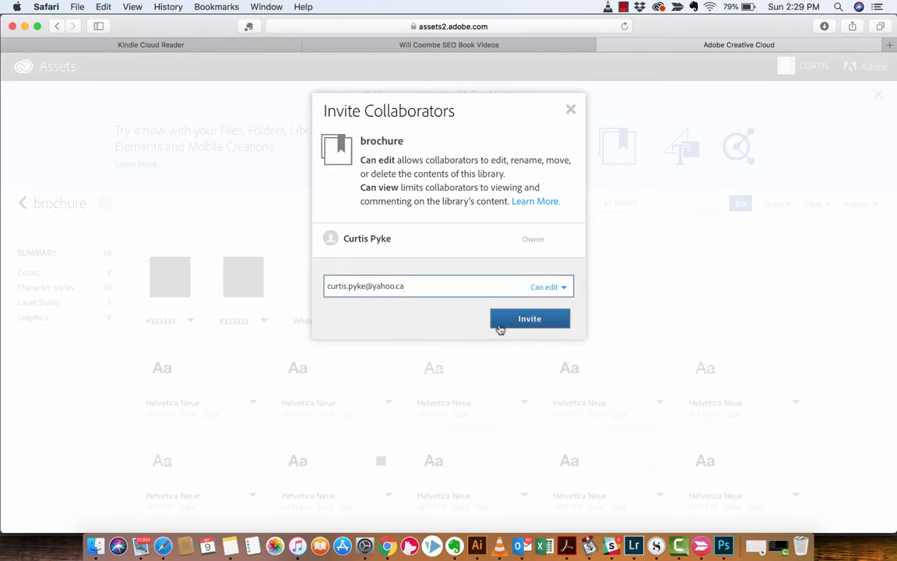
pyautogui.click(529, 318)
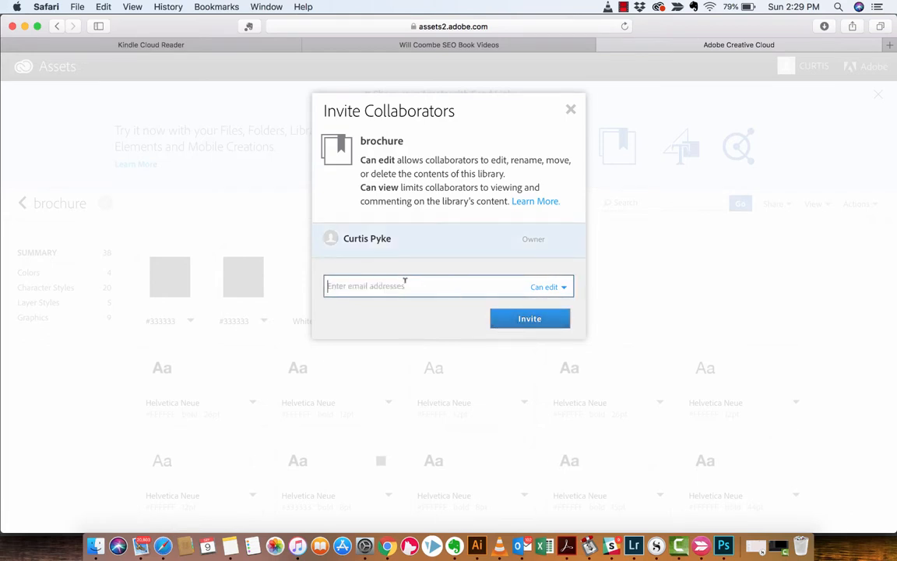
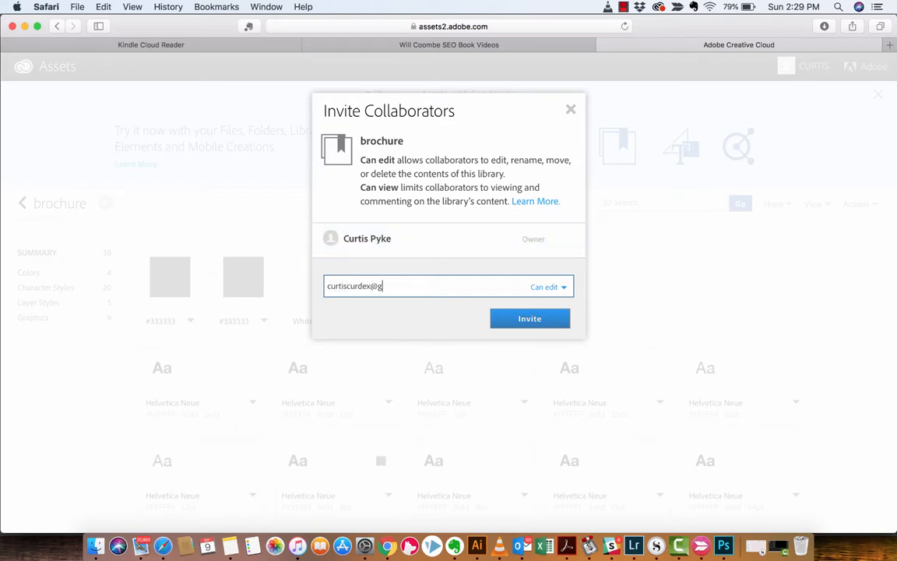
pyautogui.click(530, 317)
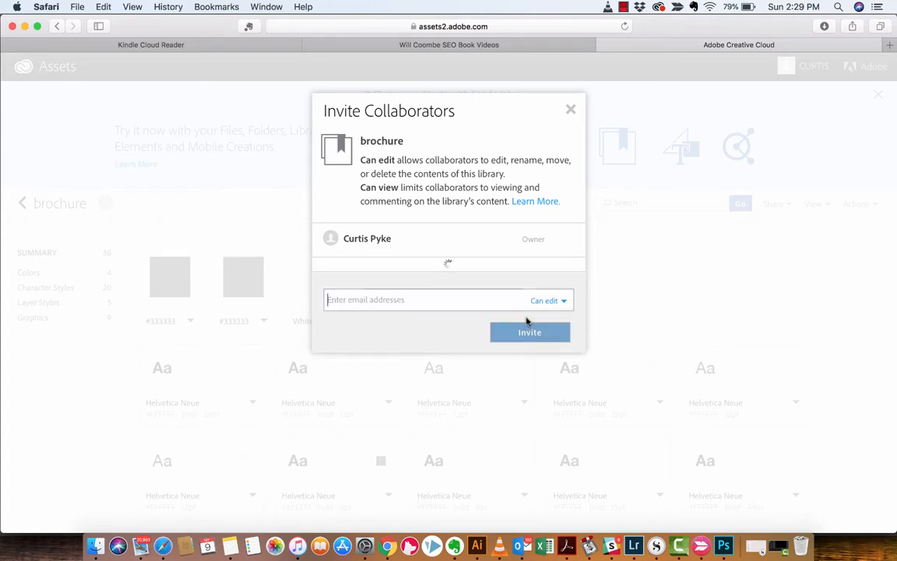
pyautogui.click(529, 332)
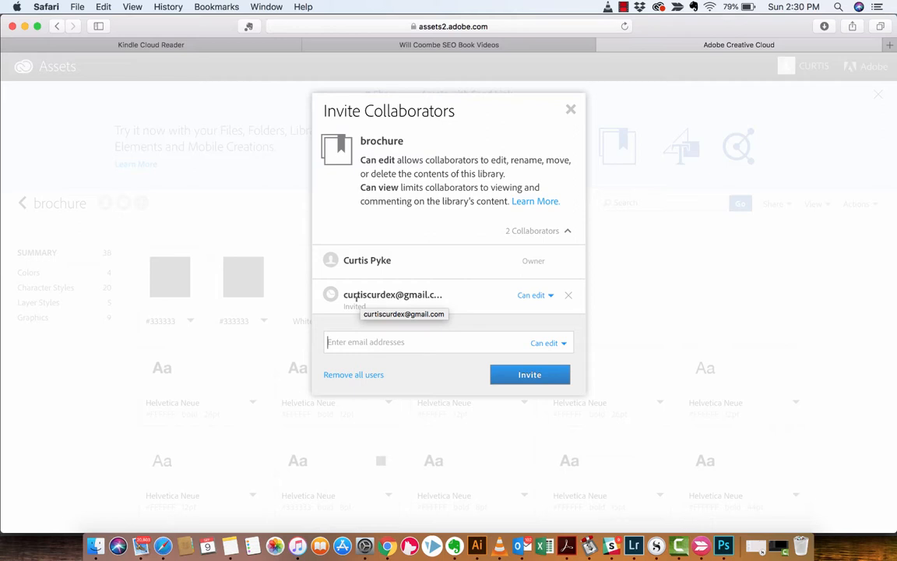
# Step: Set the new collaborator's permission to Can view
pyautogui.click(533, 294)
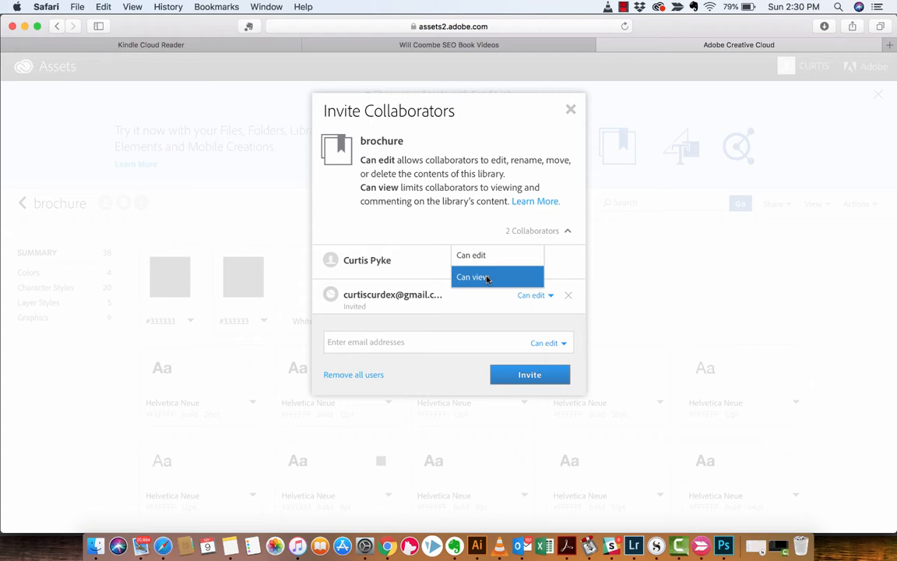
pyautogui.click(570, 109)
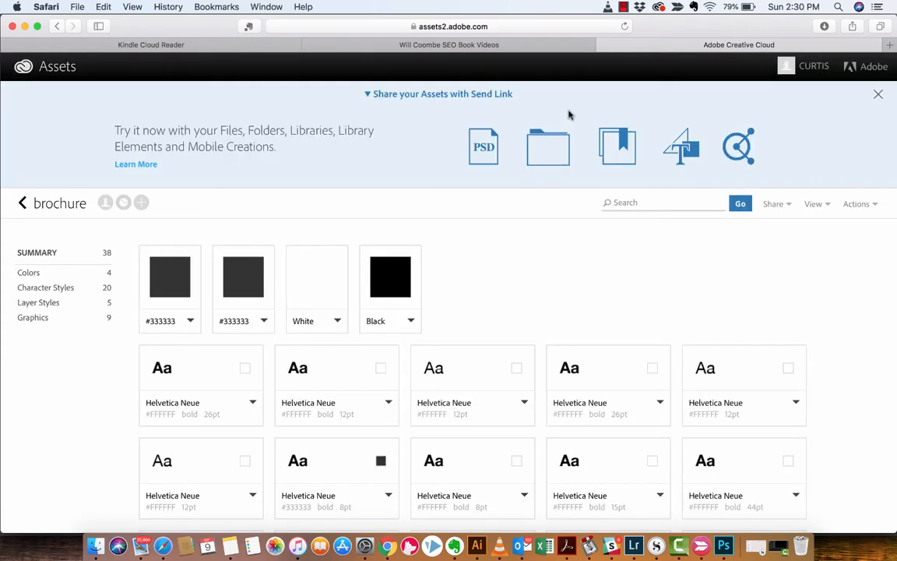
# Step: Dismiss the Send Link banner and browse the brochure library's graphics down to the icon/elements actions
pyautogui.click(878, 93)
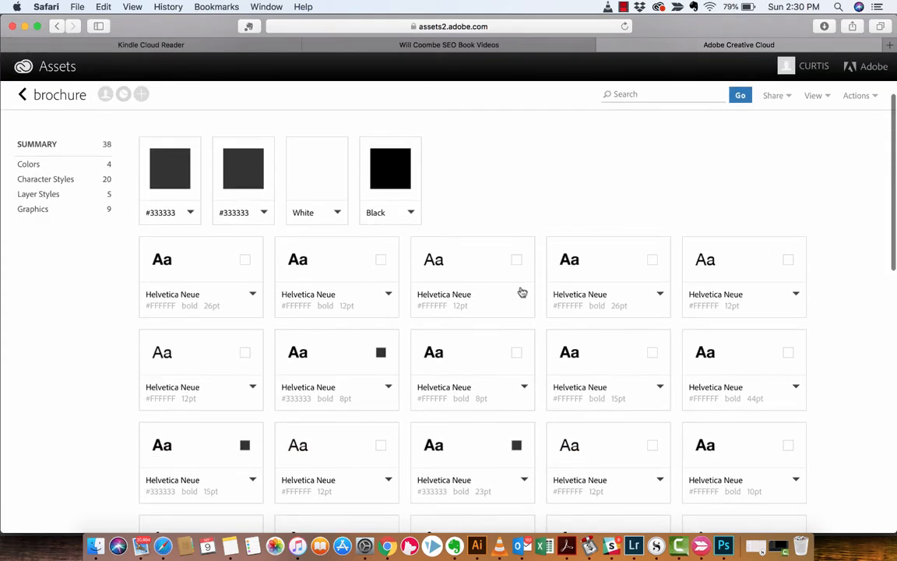
pyautogui.scroll(-3)
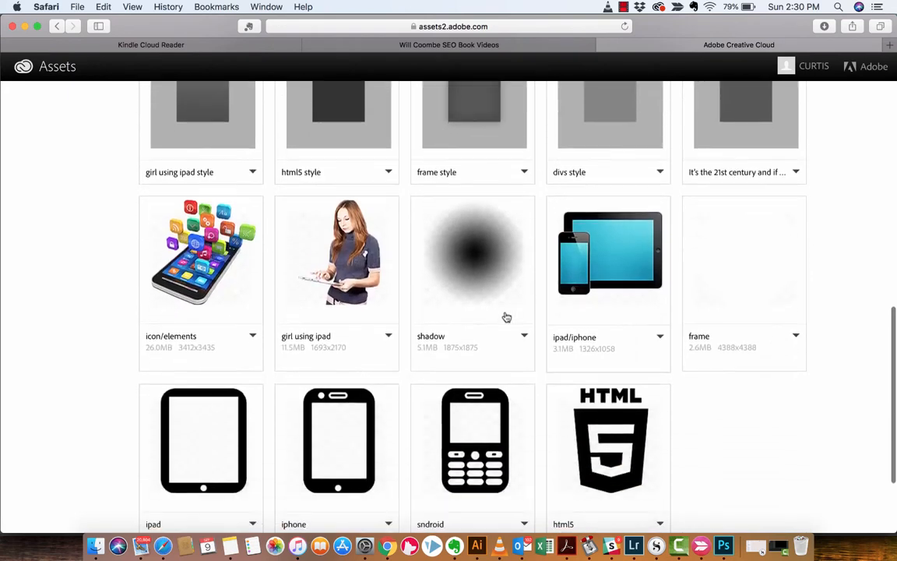
pyautogui.moveTo(252, 340)
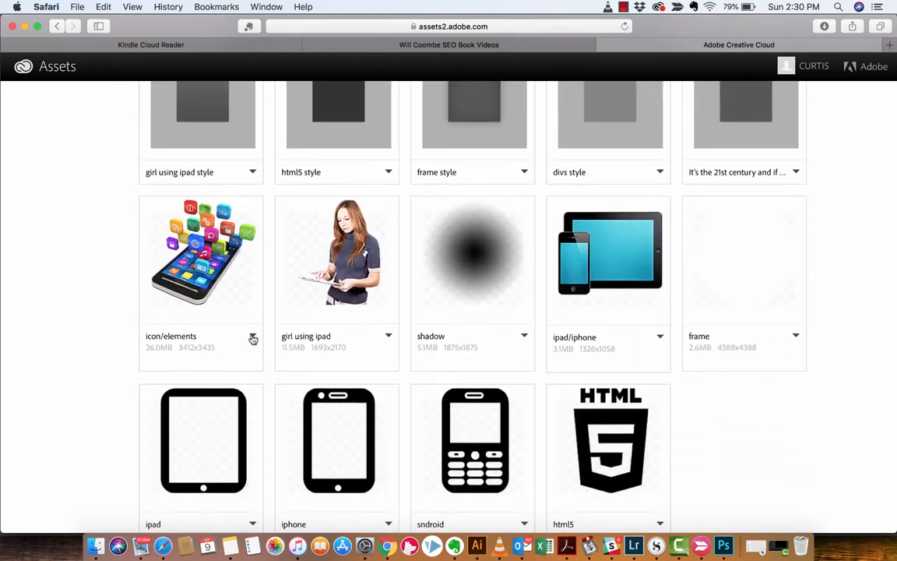
pyautogui.scroll(-3)
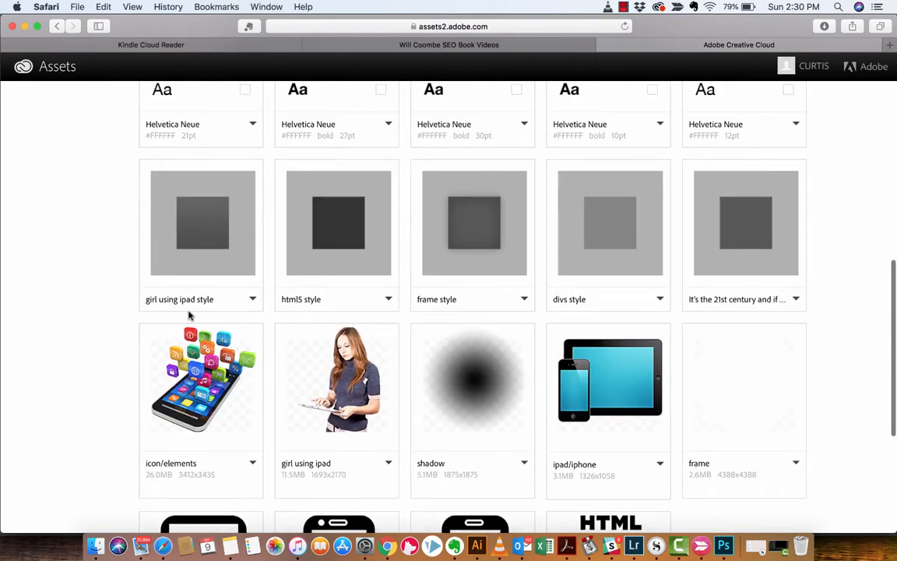
pyautogui.scroll(-3)
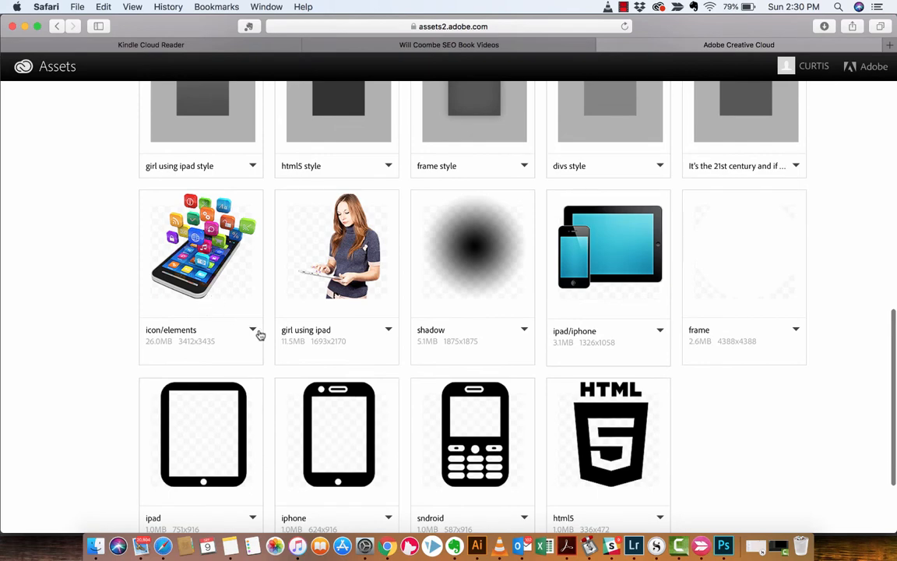
pyautogui.click(252, 330)
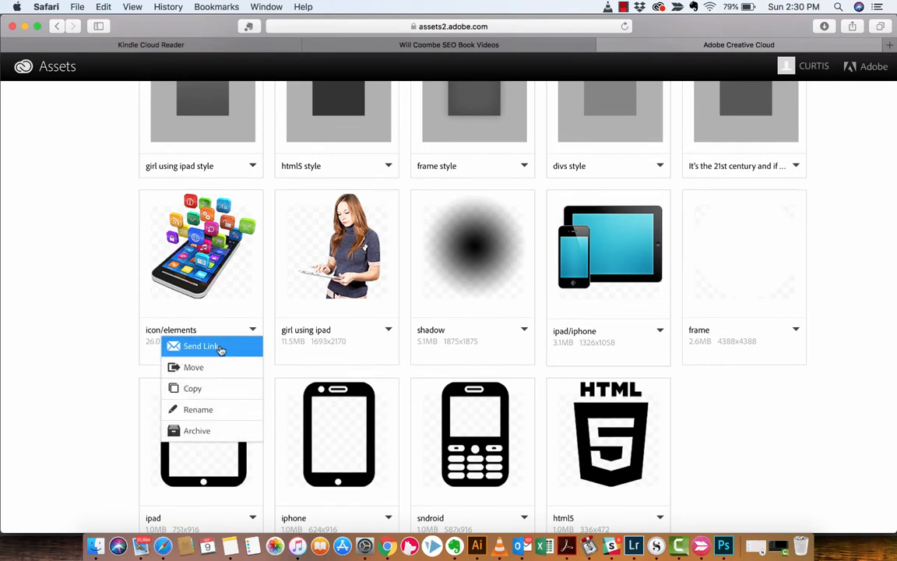
pyautogui.moveTo(203, 367)
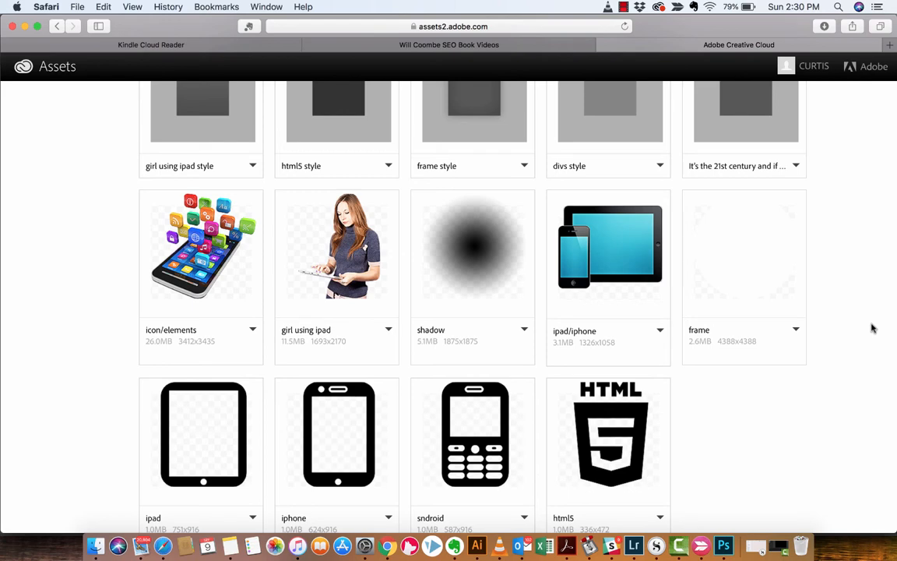
pyautogui.click(623, 6)
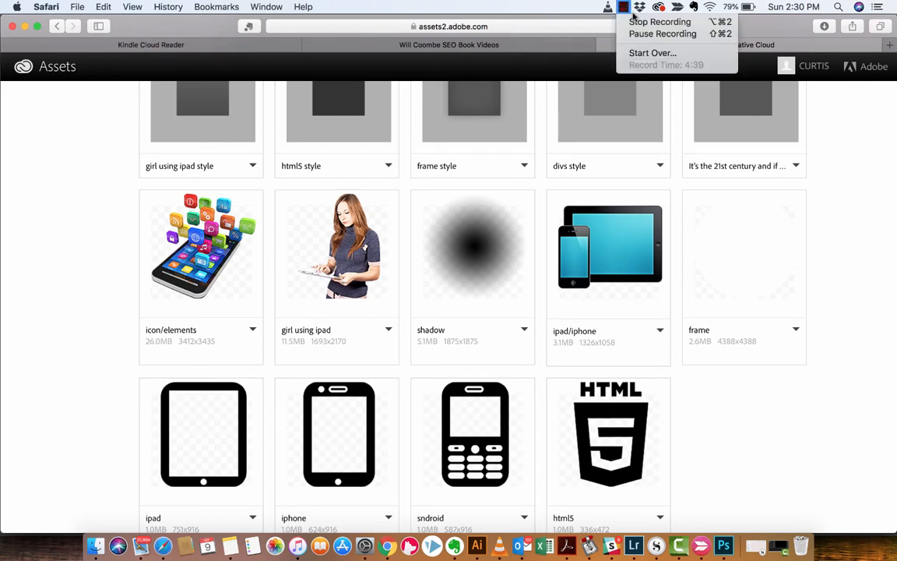